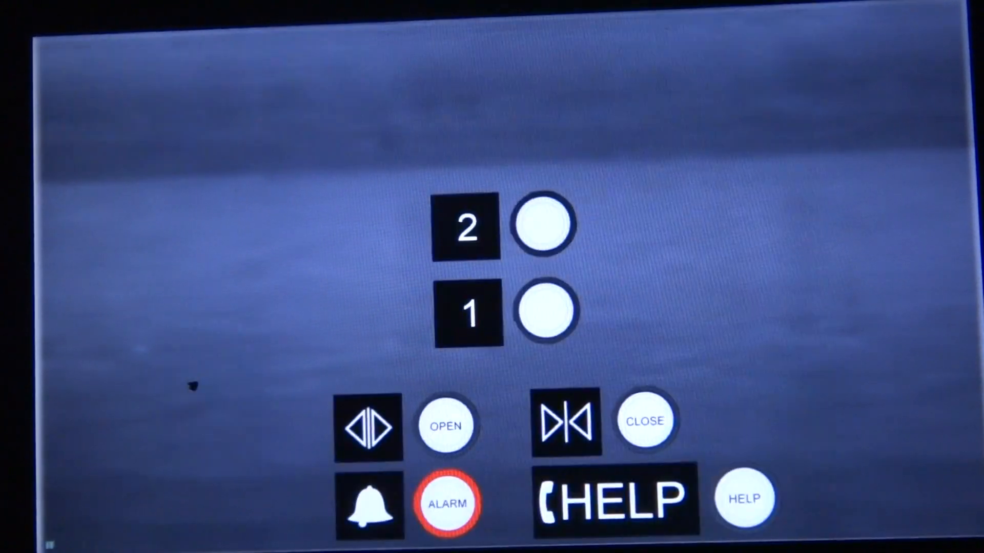
Step: Request a ride to floor 2 using the round button beside the number 2
left_click(543, 226)
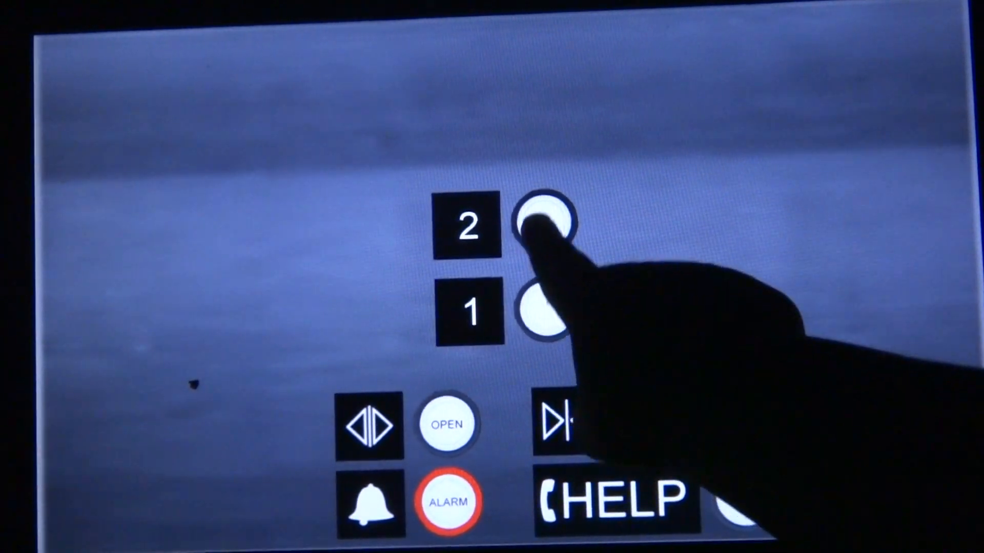
left_click(546, 226)
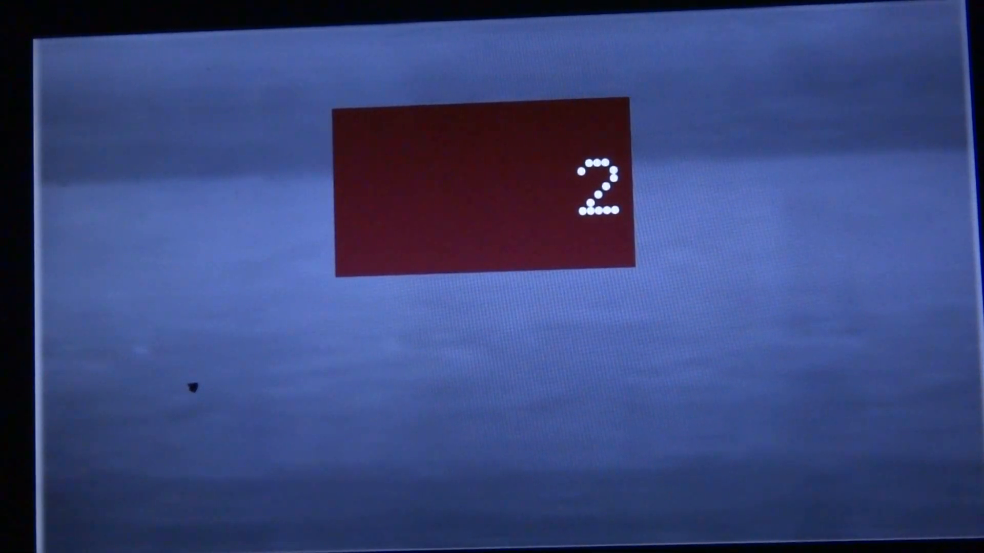
Step: After arriving at floor 2, select floor 1 as the next destination so it lights yellow
left_click(547, 314)
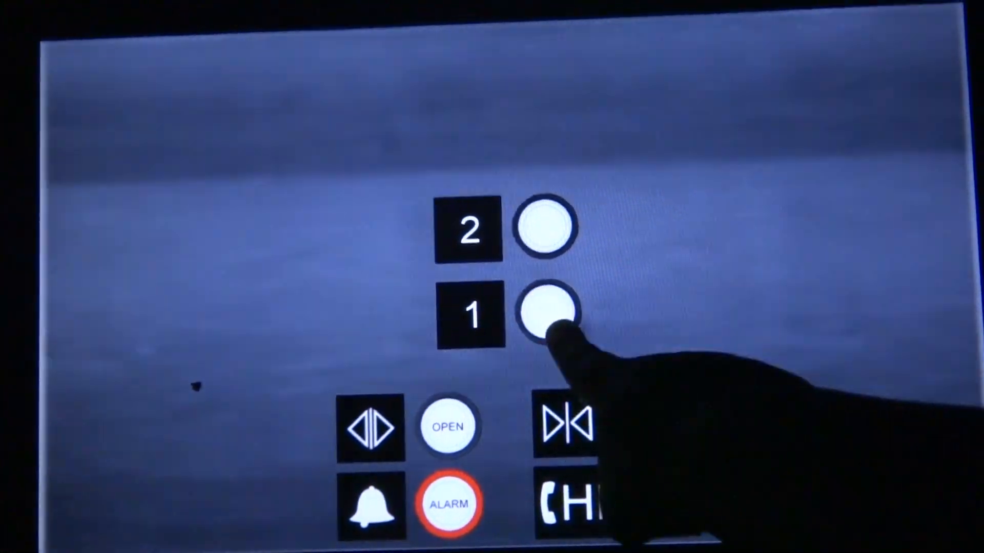
left_click(545, 314)
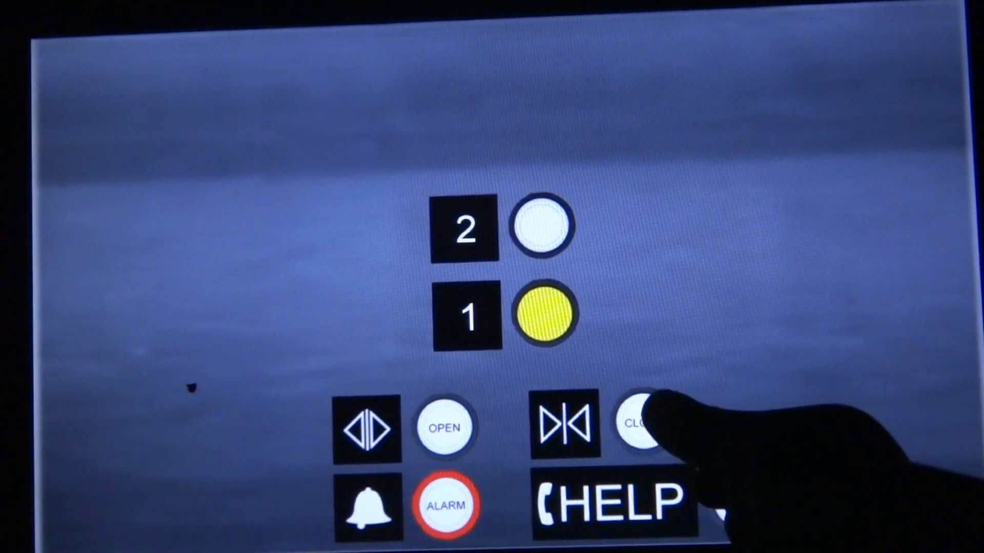